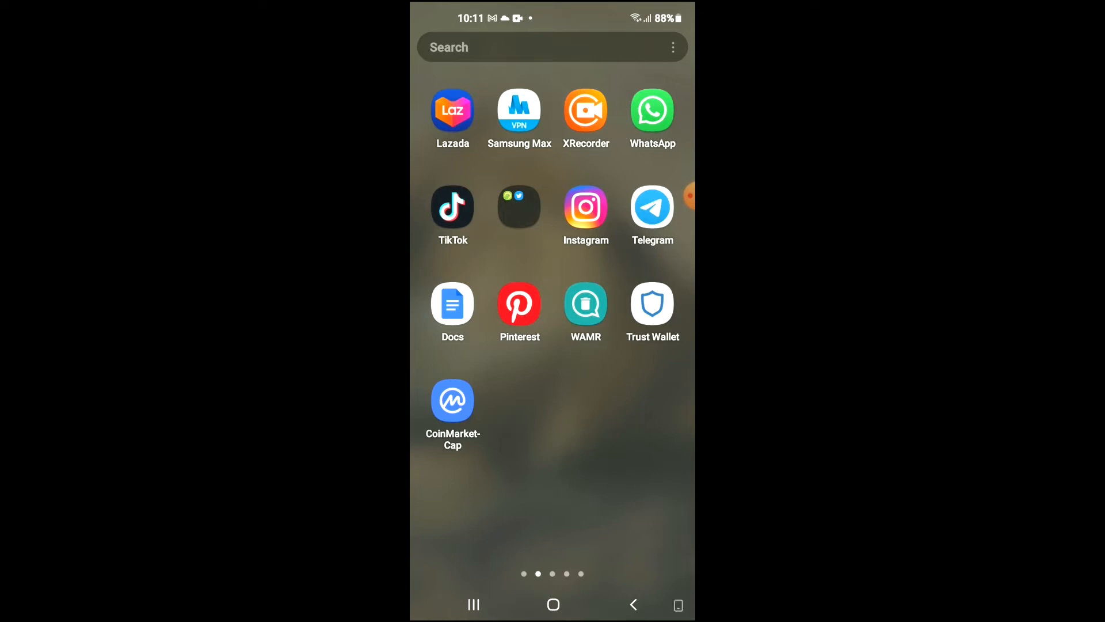
Launch Trust Wallet and view the multi-coin wallet's token balances
{"action": "left_click", "coordinate": [652, 304]}
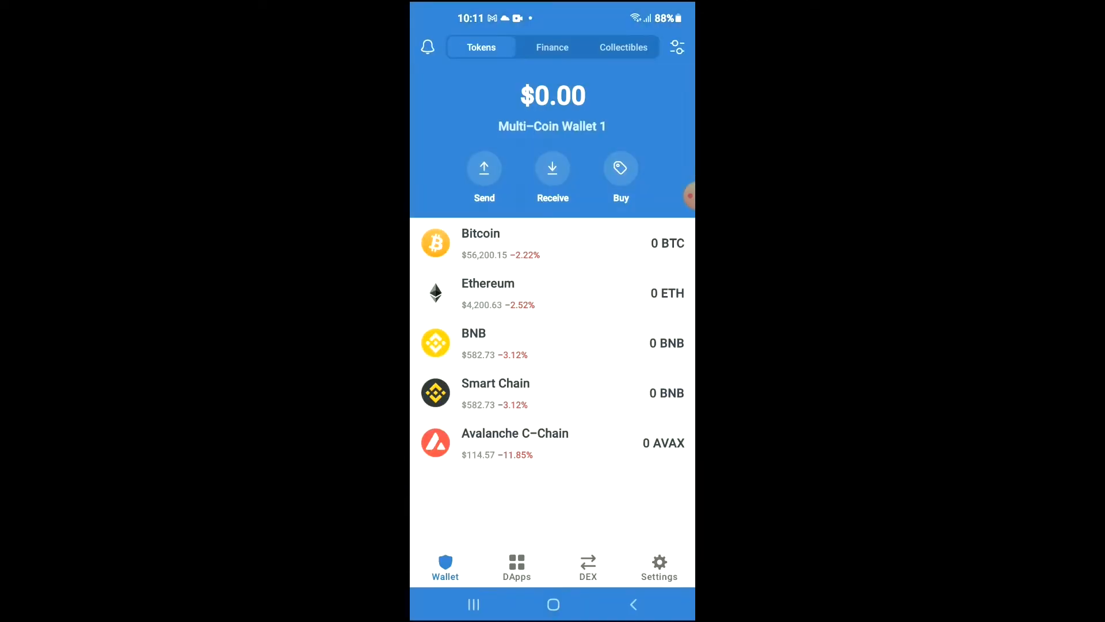
{"action": "left_click", "coordinate": [511, 292]}
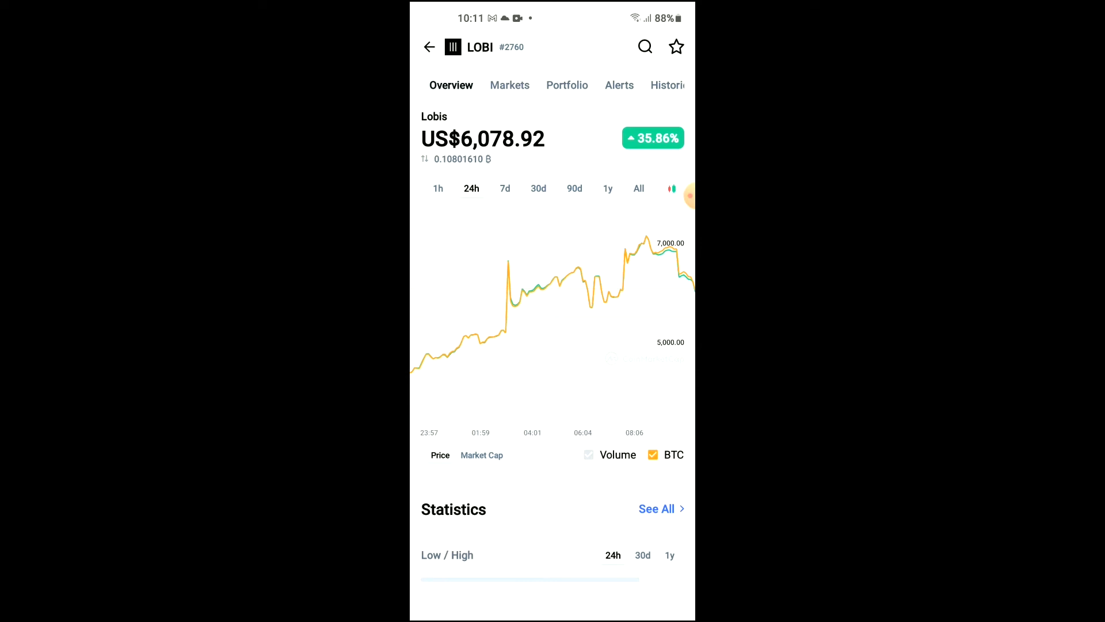
Copy LOBI's Ethereum contract address from the About section of its CoinMarketCap page
{"action": "scroll", "scroll_direction": "down", "scroll_amount": 3}
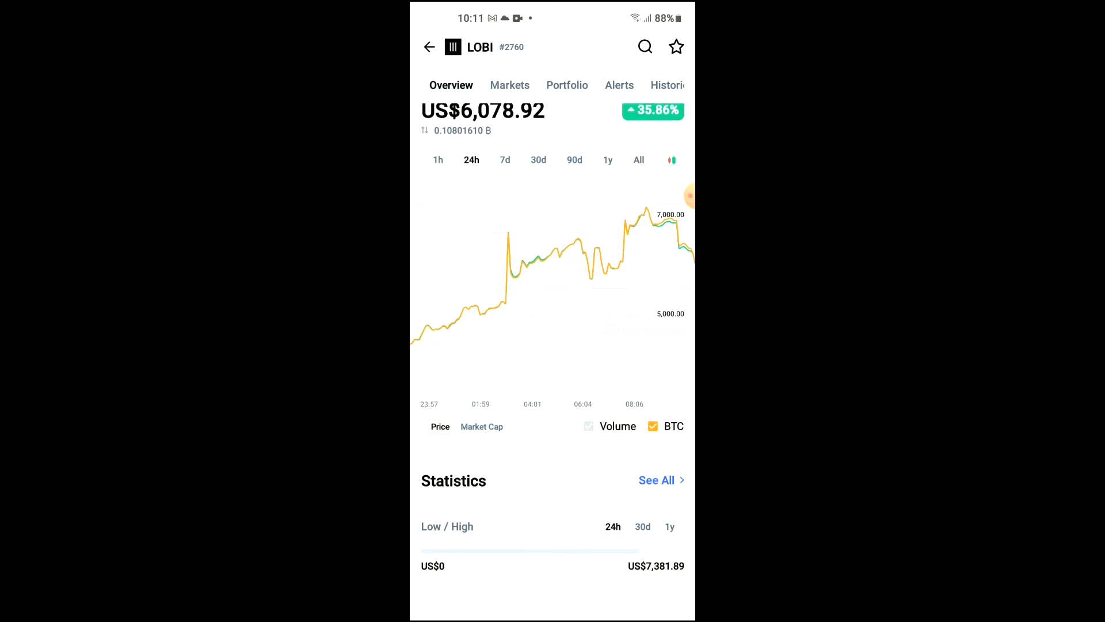
{"action": "scroll", "scroll_direction": "down", "scroll_amount": 3}
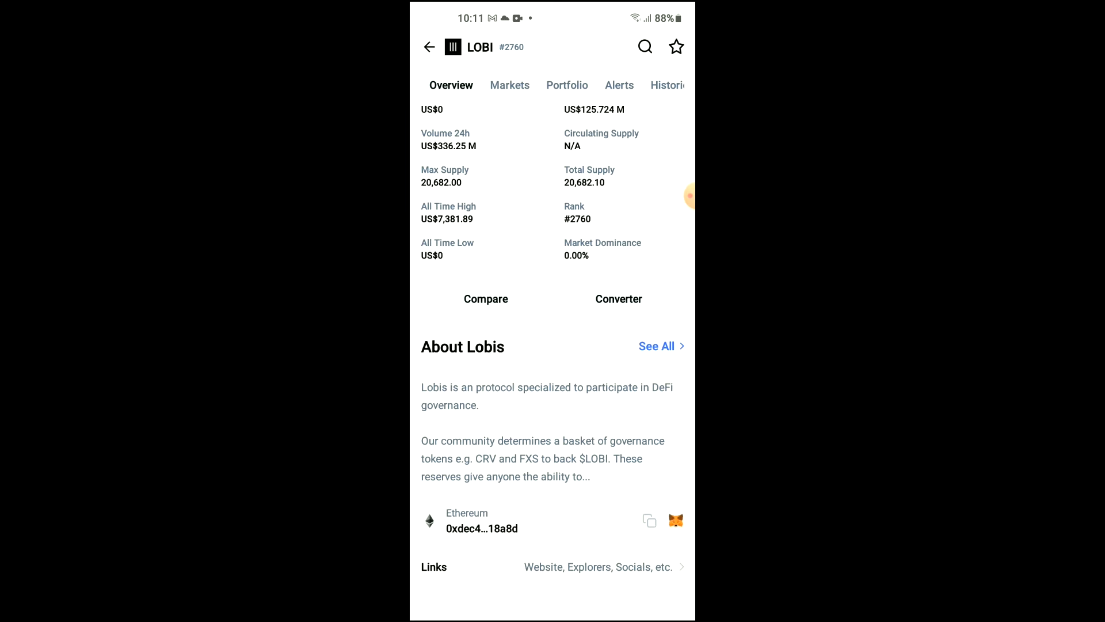
{"action": "scroll", "scroll_direction": "down", "scroll_amount": 3}
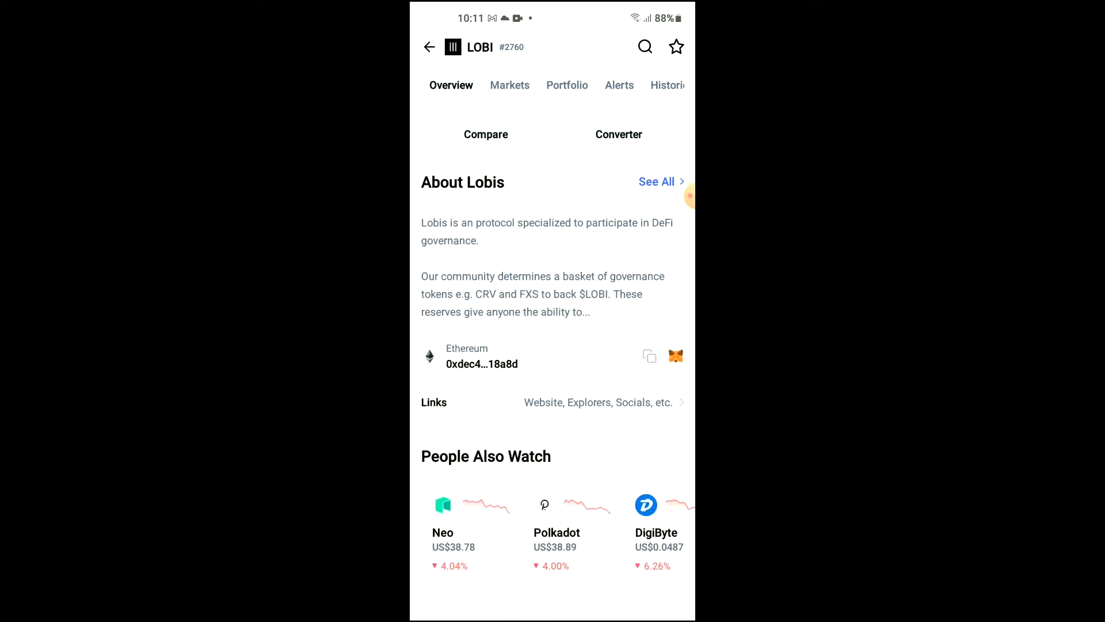
{"action": "left_click", "coordinate": [649, 356]}
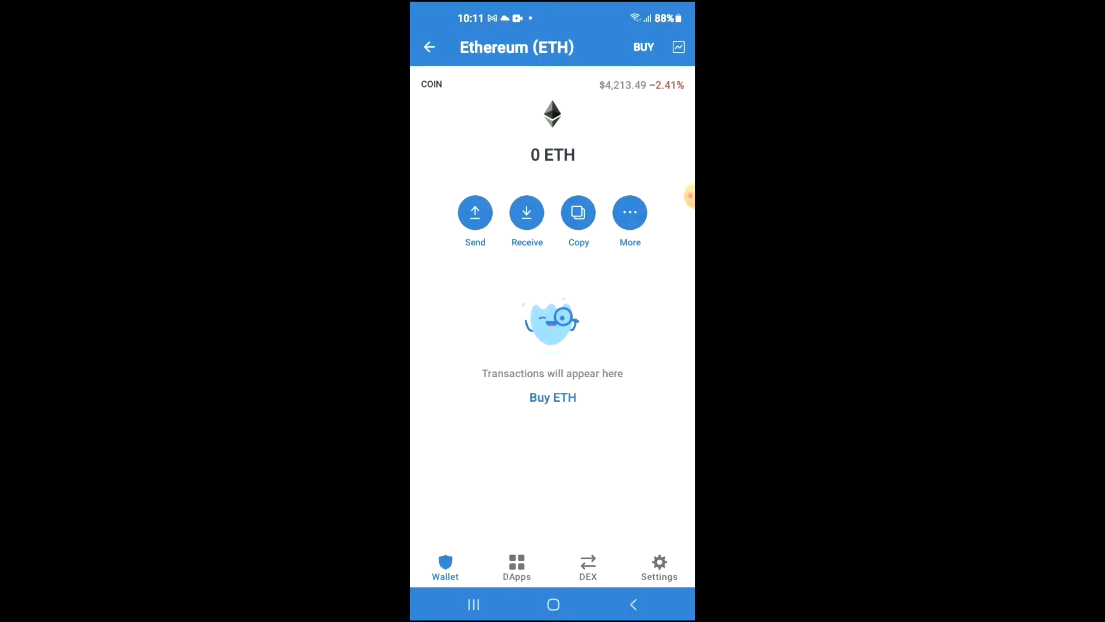
Launch Uniswap Exchange from the Popular list in the DApps browser
{"action": "left_click", "coordinate": [516, 564]}
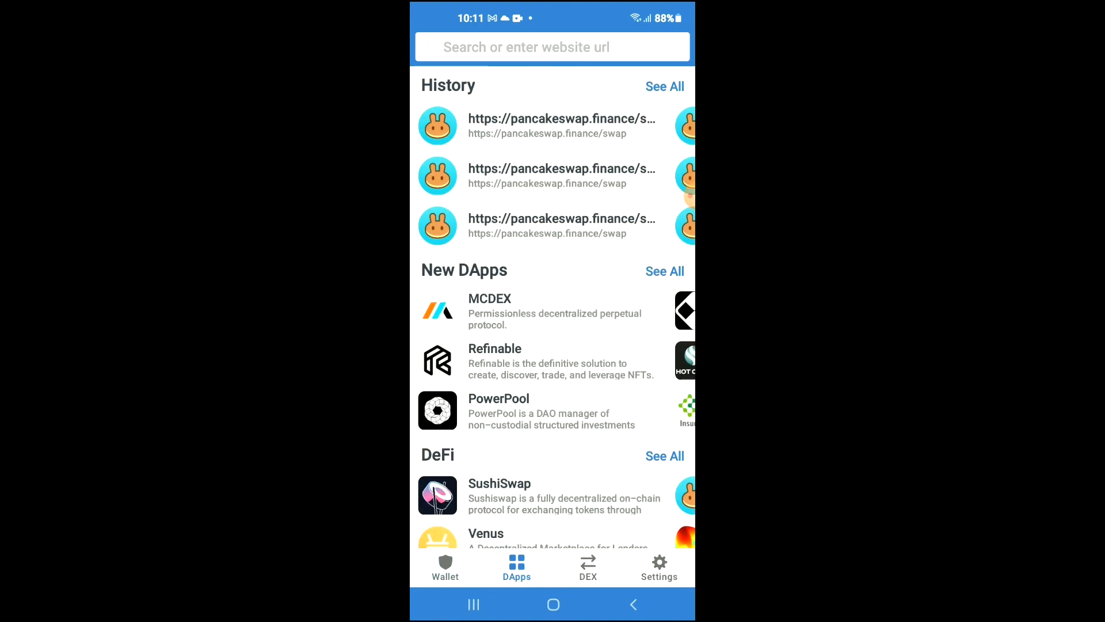
{"action": "scroll", "scroll_direction": "down", "scroll_amount": 3}
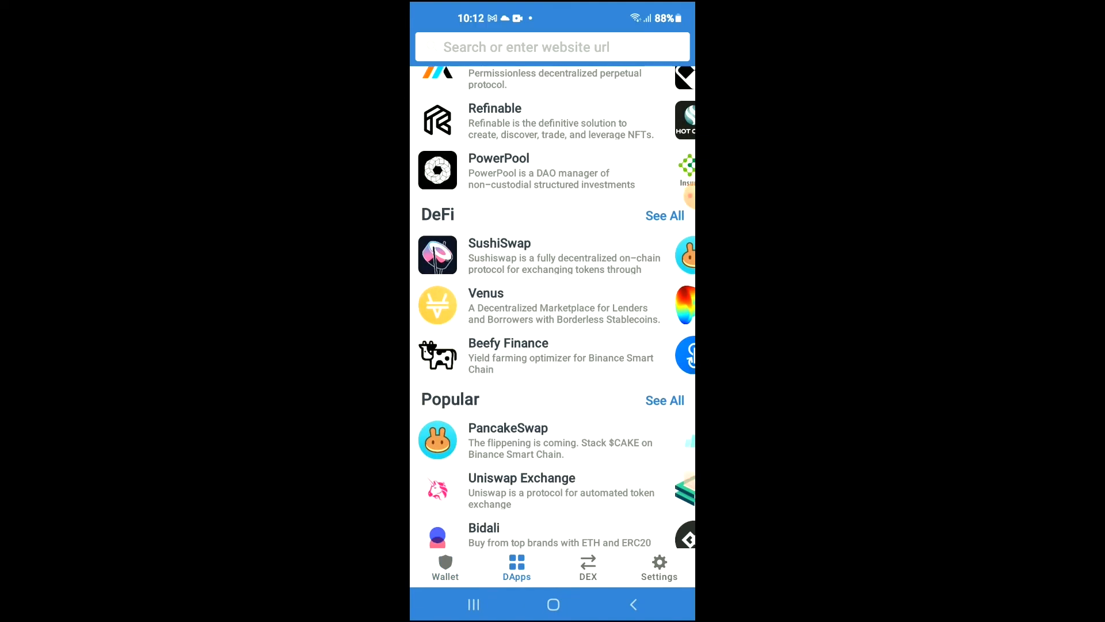
{"action": "left_click", "coordinate": [521, 490]}
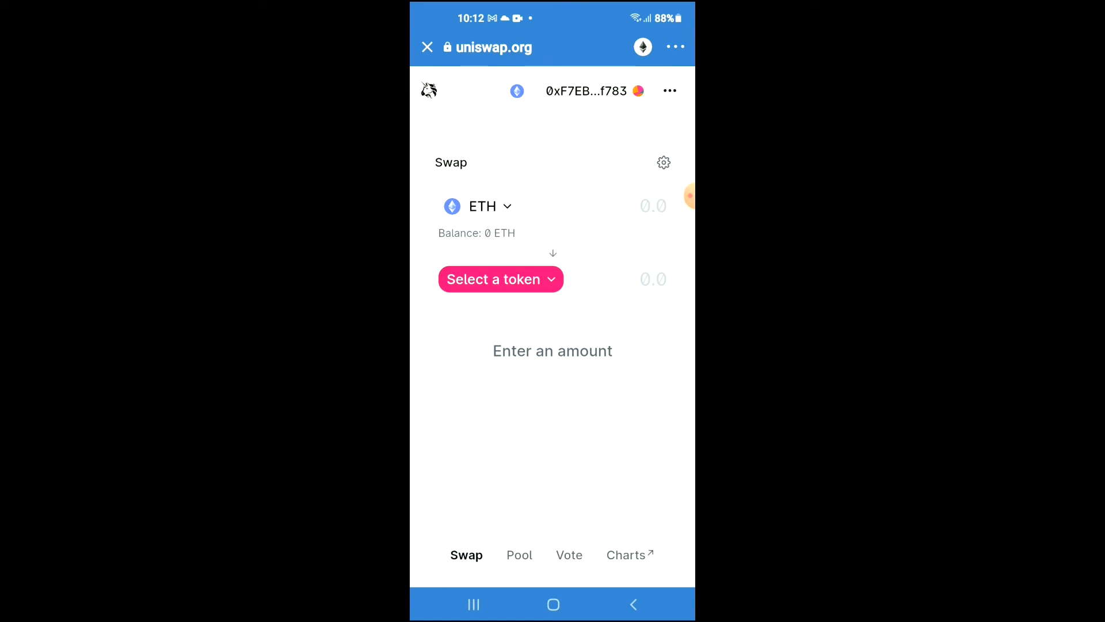
Import LOBI by its pasted contract address and set it as the swap's output token opposite ETH
{"action": "left_click", "coordinate": [501, 278]}
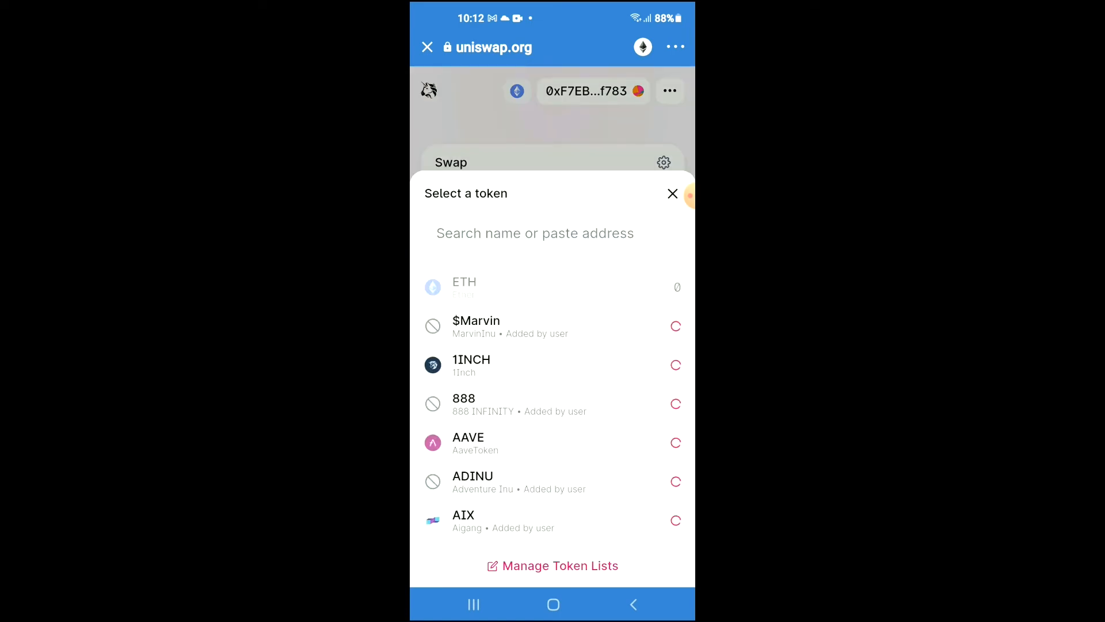
{"action": "left_click", "coordinate": [552, 233]}
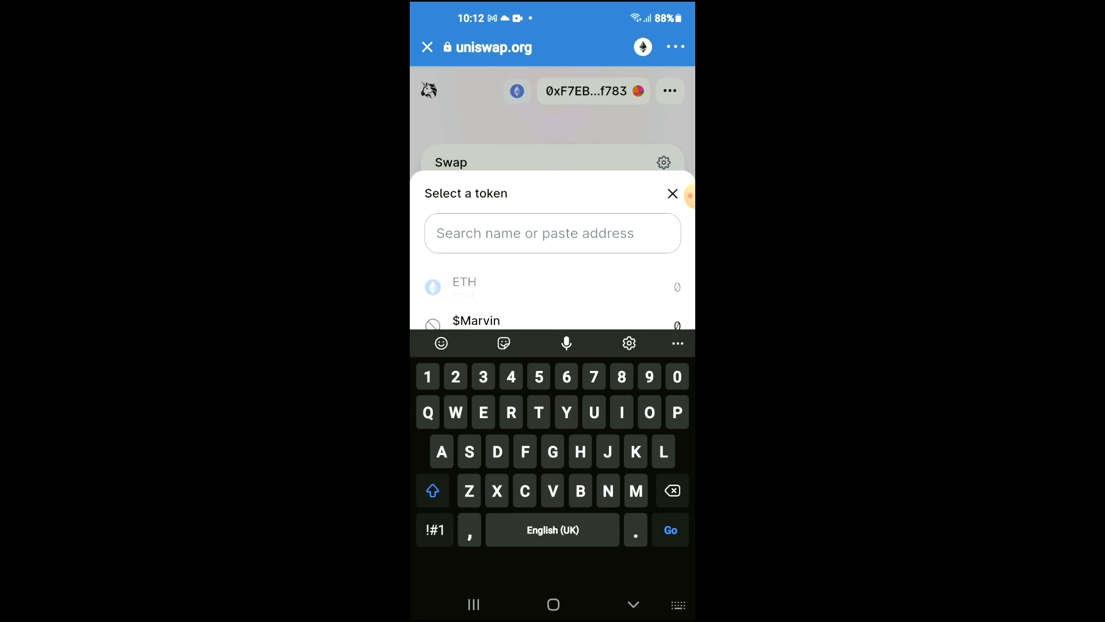
{"action": "type", "text": "33F3F6f3cb615449C311ba22D418A"}
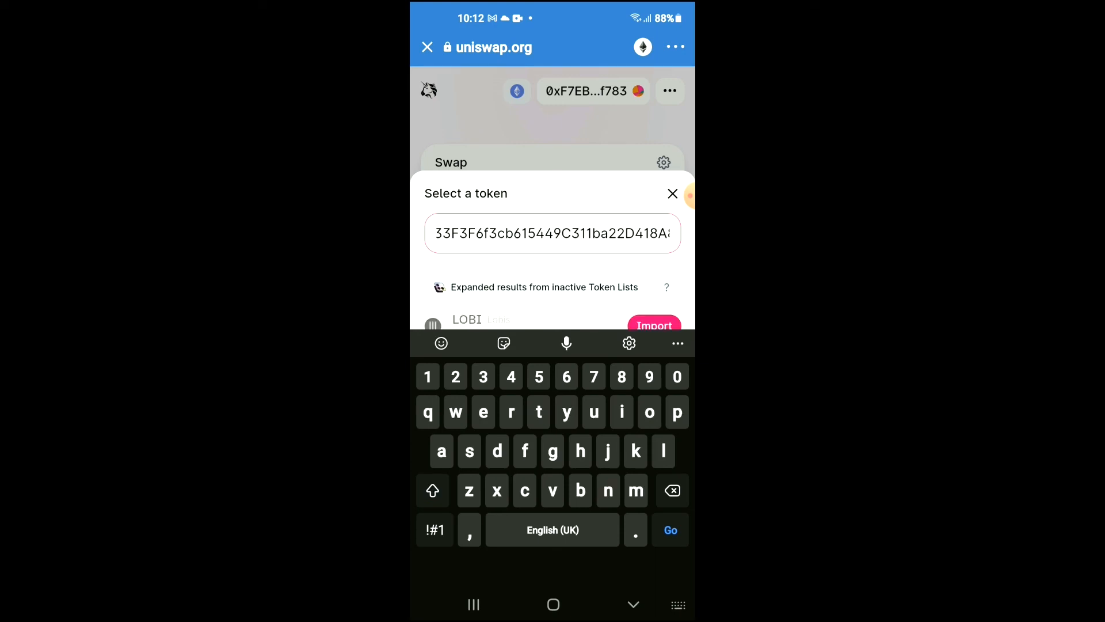
{"action": "left_click", "coordinate": [654, 324]}
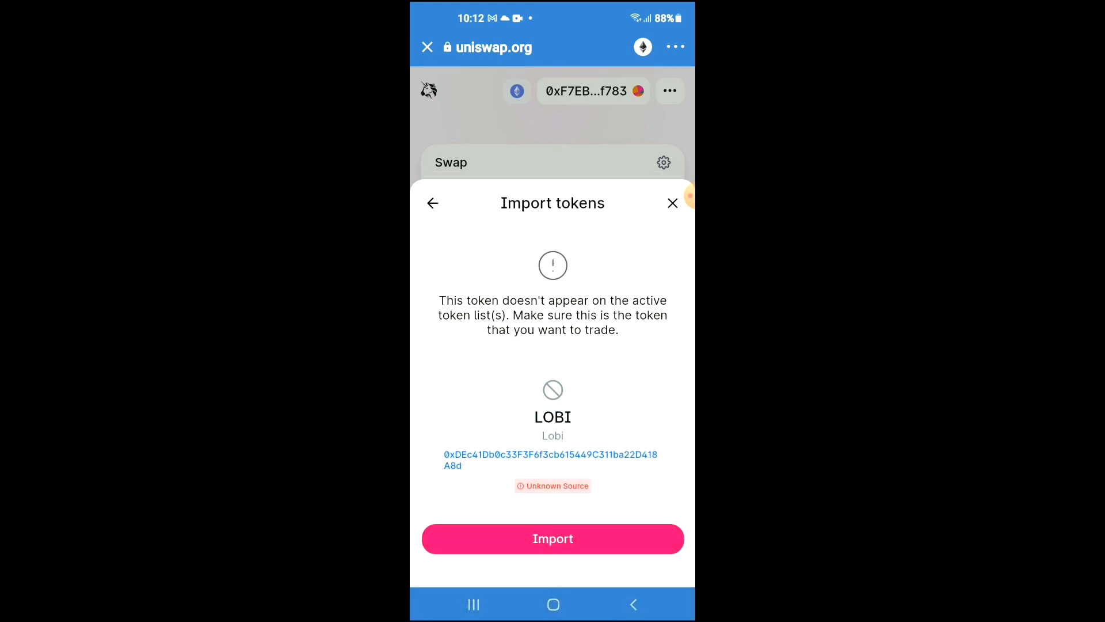
{"action": "left_click", "coordinate": [553, 539]}
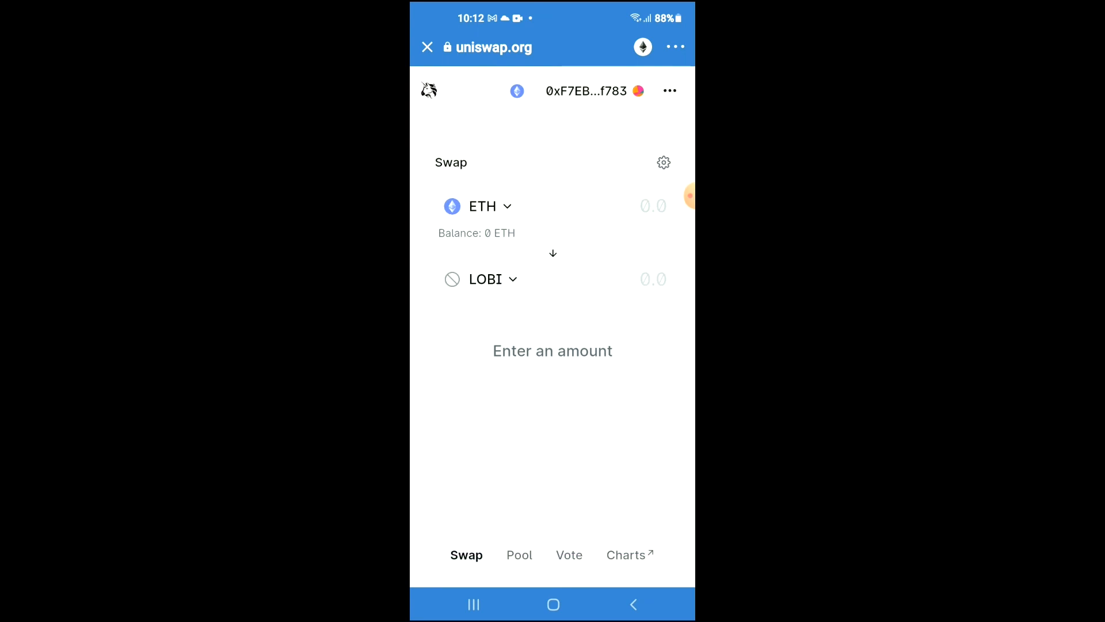